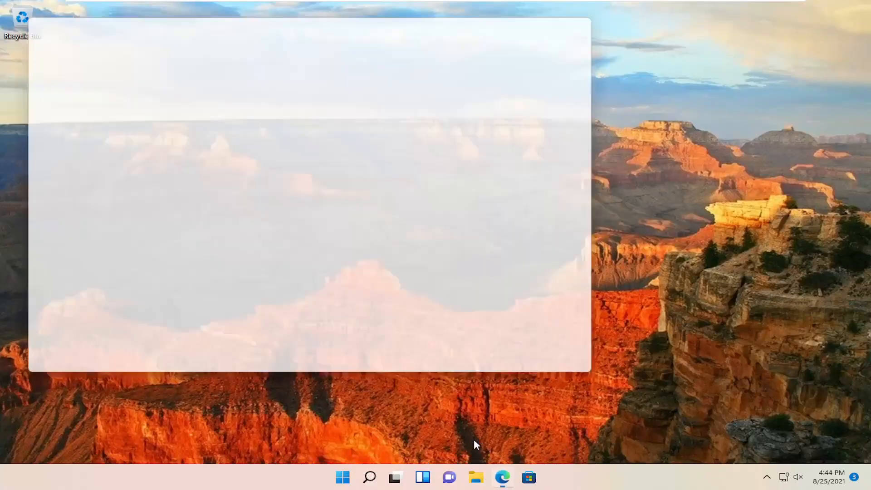
Launch Edge from the taskbar and run a Google search for 'java'
{"action": "left_click", "coordinate": [502, 477]}
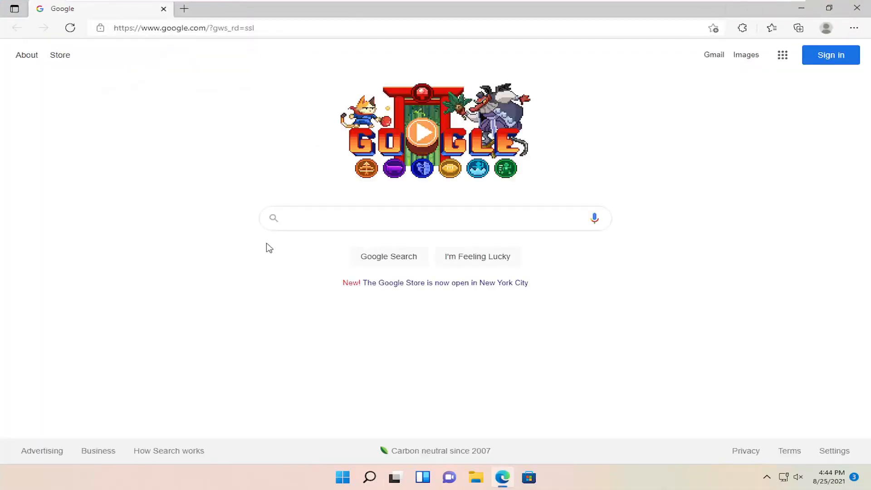
{"action": "left_click", "coordinate": [183, 28]}
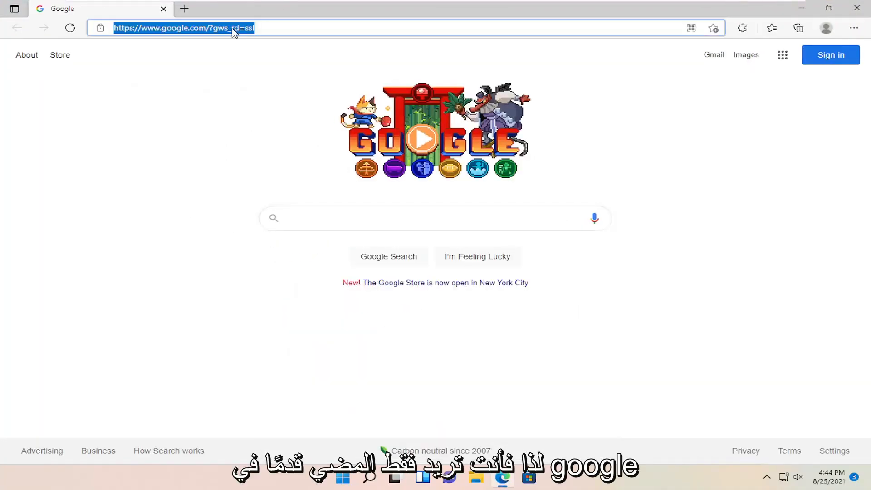
{"action": "key", "text": "Return"}
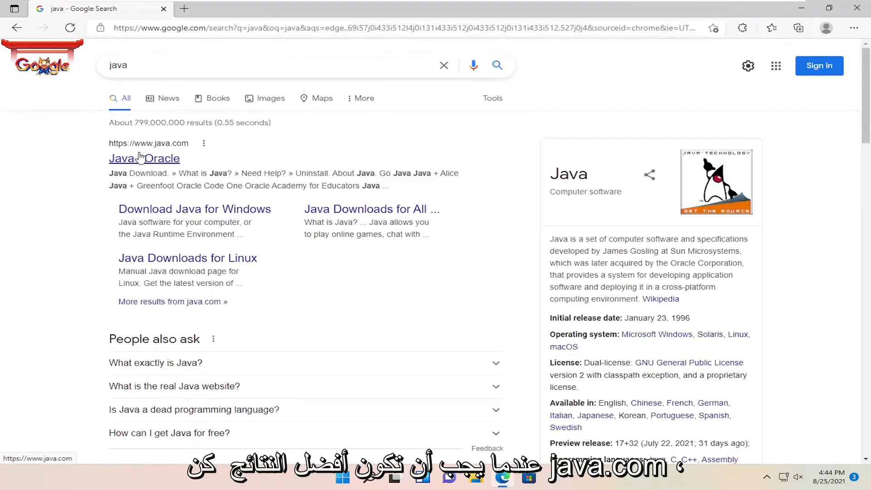
Go to java.com from the top result and follow its red Java Download button
{"action": "left_click", "coordinate": [144, 158]}
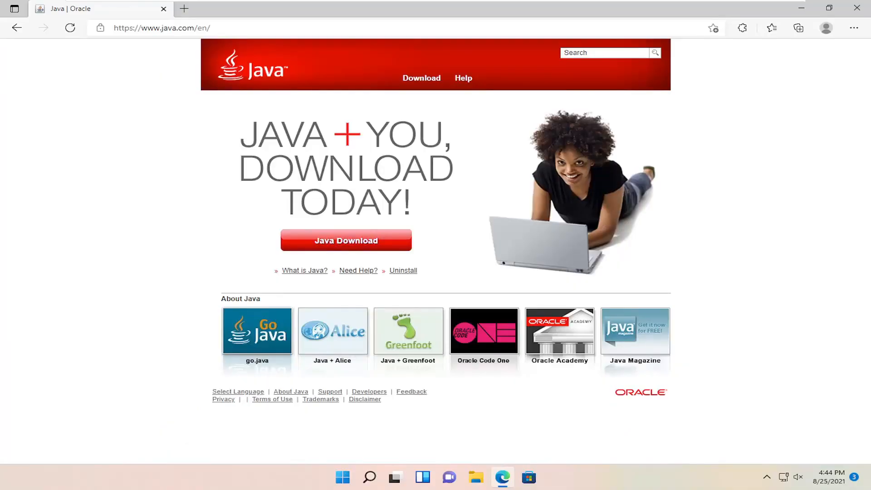
{"action": "mouse_move", "coordinate": [377, 249]}
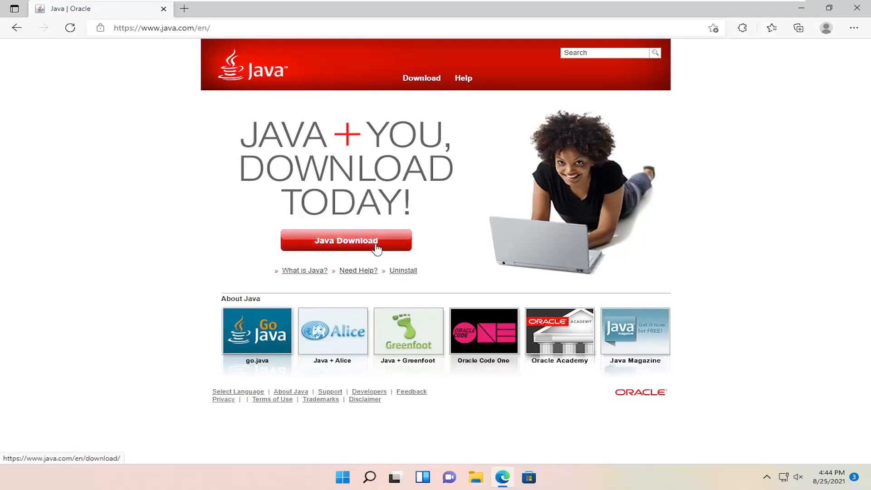
{"action": "left_click", "coordinate": [345, 241]}
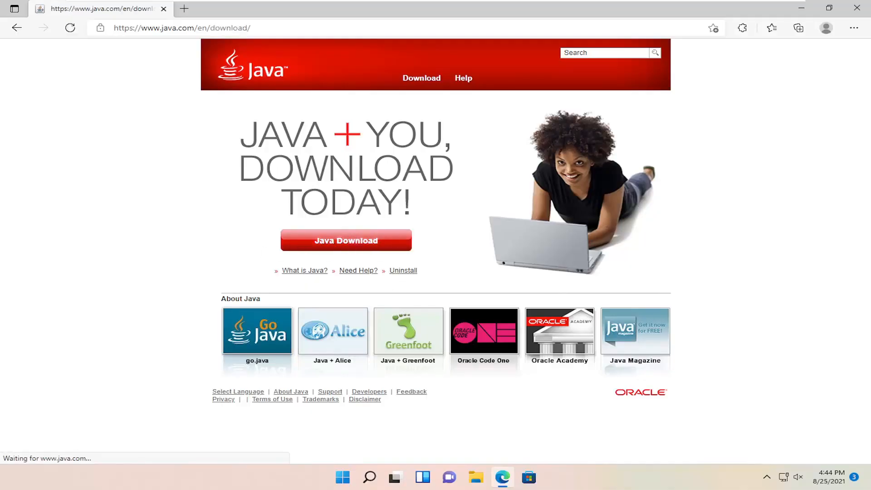
Agree and start the free download of JavaSetup8u301.exe, then run it from the Downloads flyout
{"action": "left_click", "coordinate": [345, 240]}
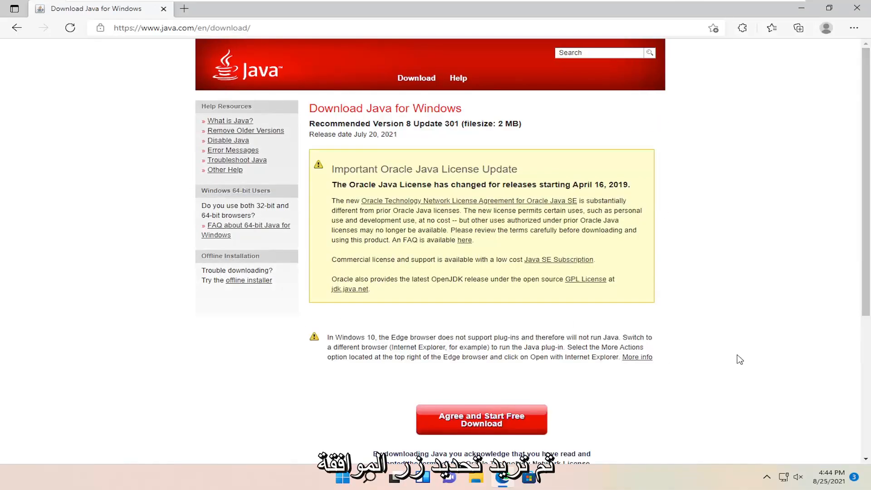
{"action": "scroll", "scroll_direction": "down", "scroll_amount": 3}
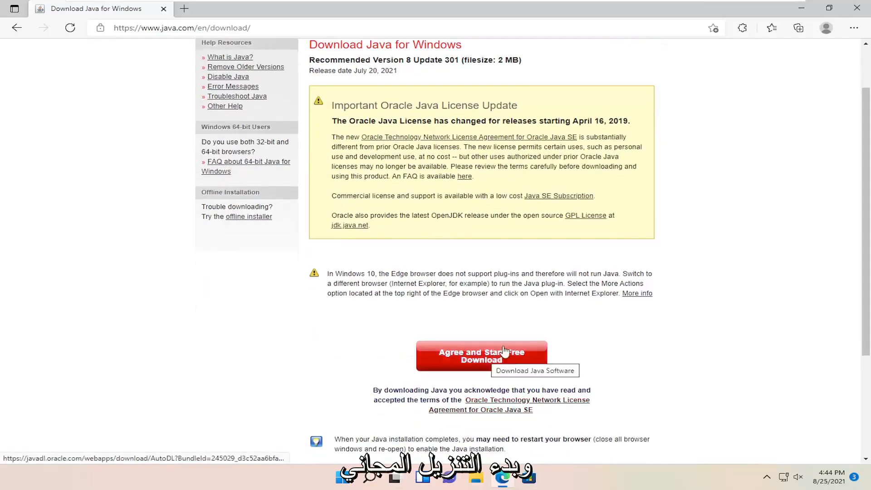
{"action": "left_click", "coordinate": [481, 356]}
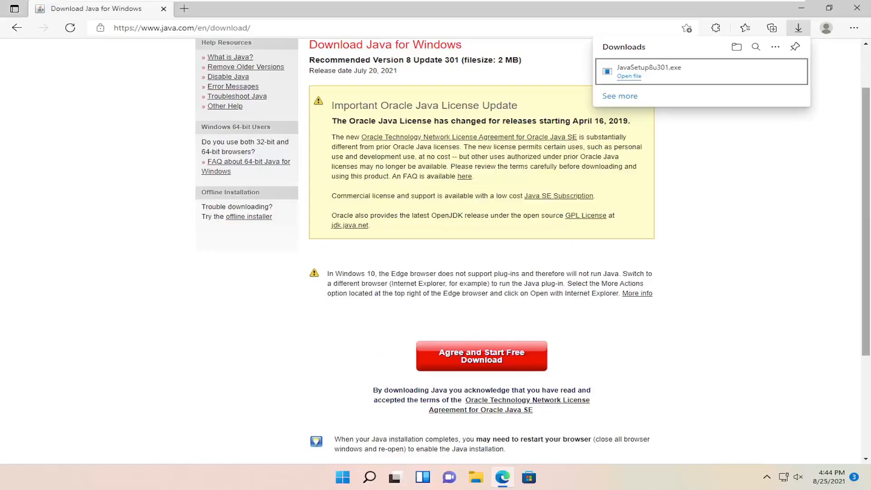
{"action": "left_click", "coordinate": [629, 76]}
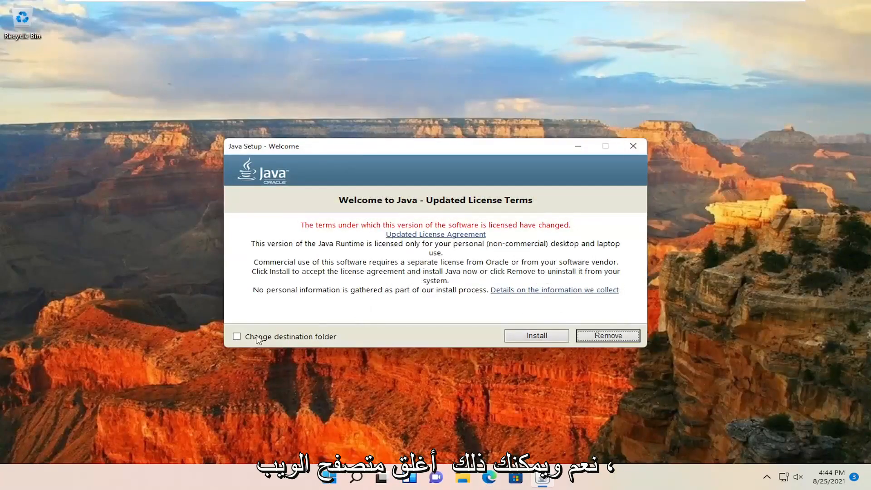
Start the installation from the Java Setup welcome window and let it run to the success message
{"action": "left_click", "coordinate": [632, 146]}
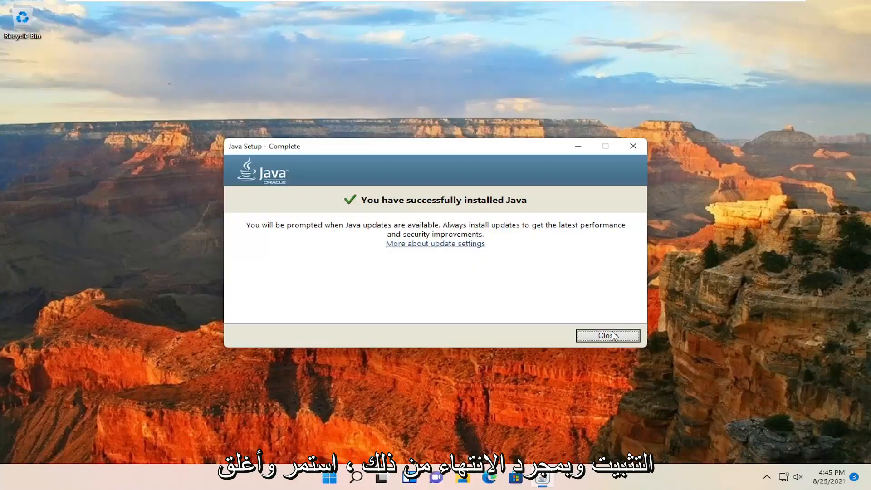
Restart Windows via the Start button's Shut down or sign out > Restart choice
{"action": "right_click", "coordinate": [342, 476]}
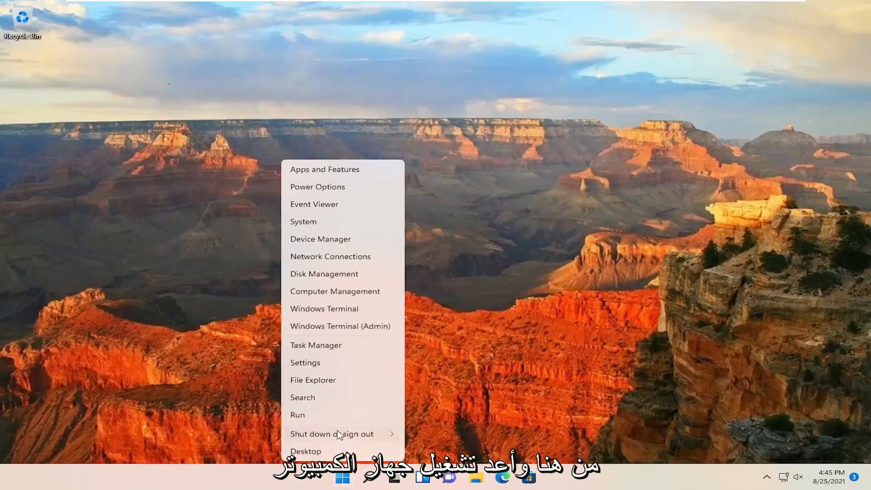
{"action": "left_click", "coordinate": [332, 433]}
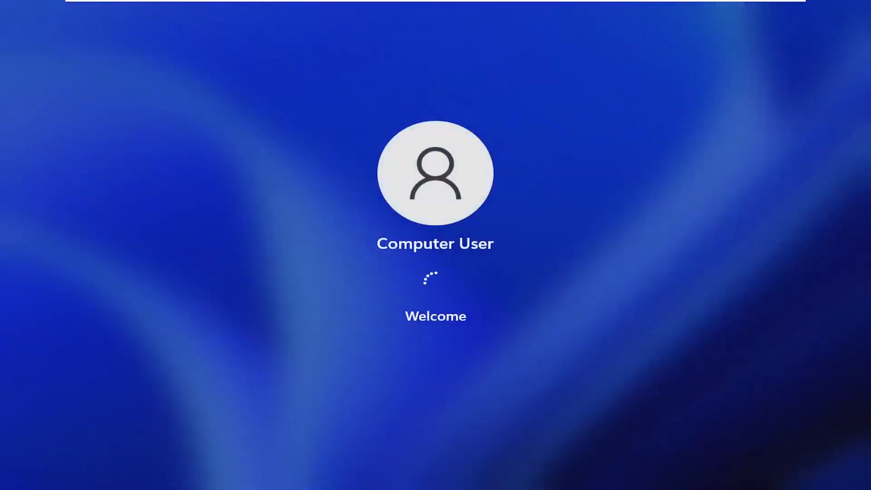